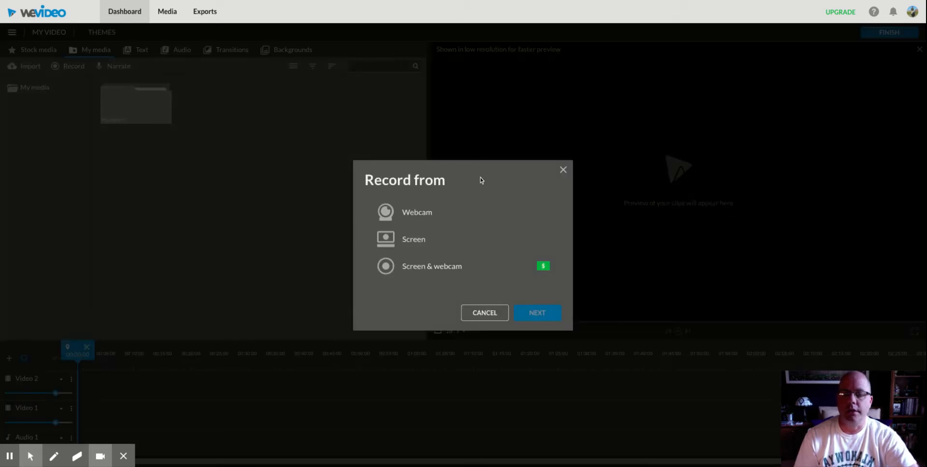
- Choose Screen as the only recording source in the Record from dialog
{"action": "left_click", "coordinate": [413, 239]}
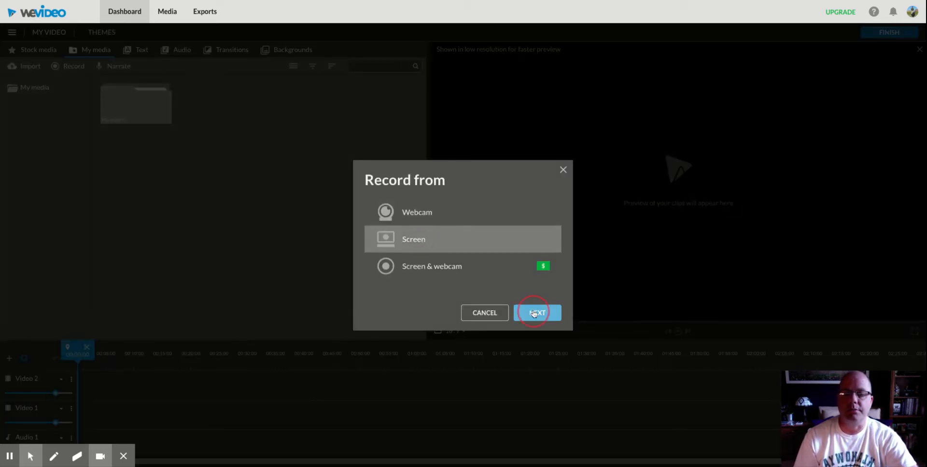
- Start the screen recording, narrate over the editor, then stop it
{"action": "left_click", "coordinate": [535, 313]}
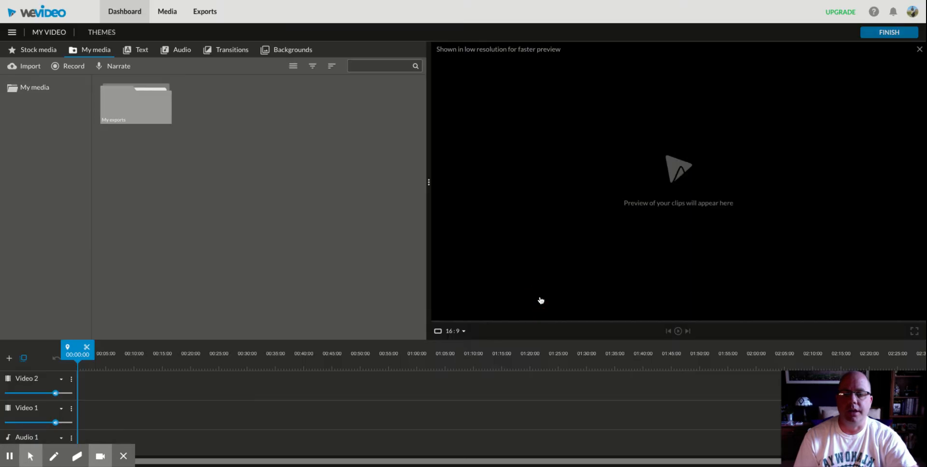
{"action": "mouse_move", "coordinate": [539, 301]}
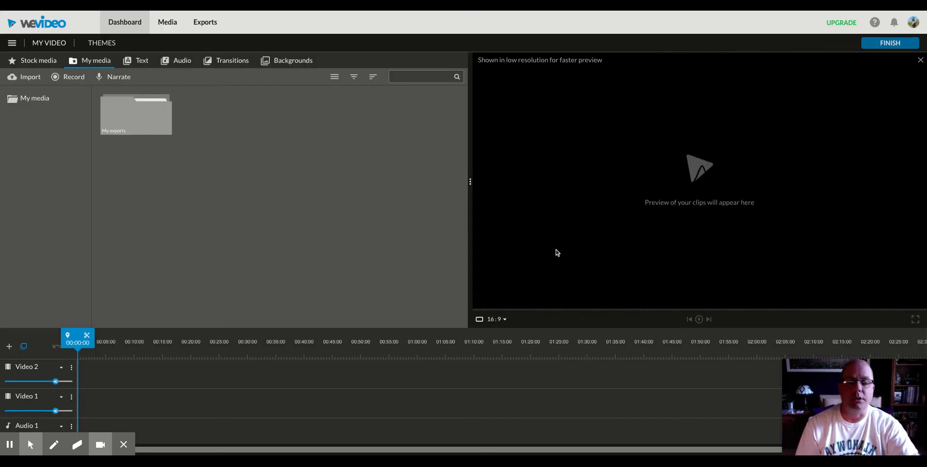
{"action": "mouse_move", "coordinate": [384, 231]}
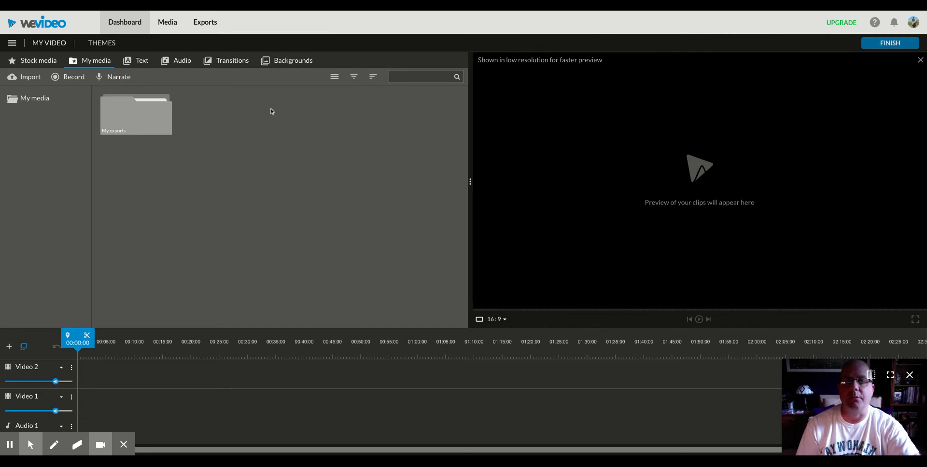
{"action": "left_click", "coordinate": [135, 114]}
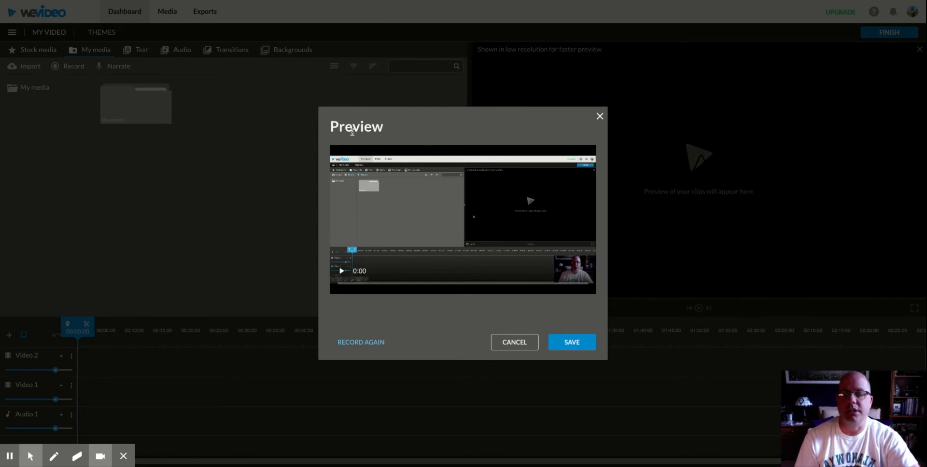
{"action": "mouse_move", "coordinate": [479, 235]}
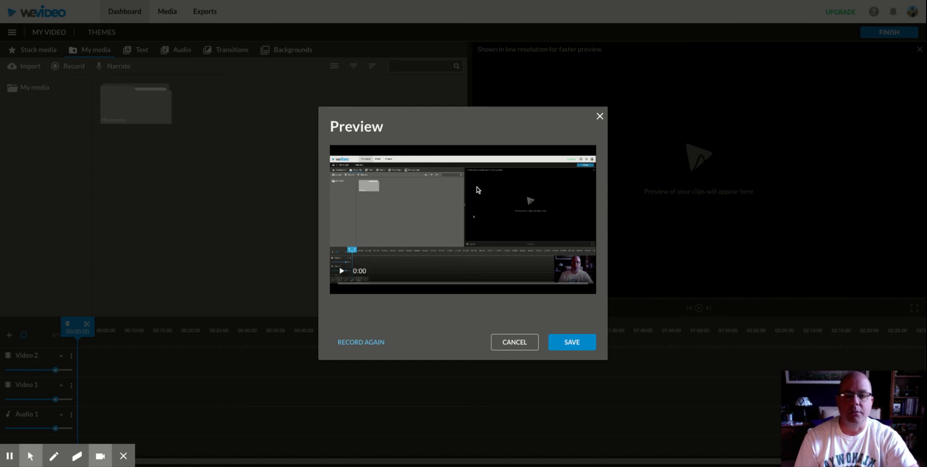
- Save the 13:23 recording and select the new clip in My media
{"action": "left_click", "coordinate": [571, 343]}
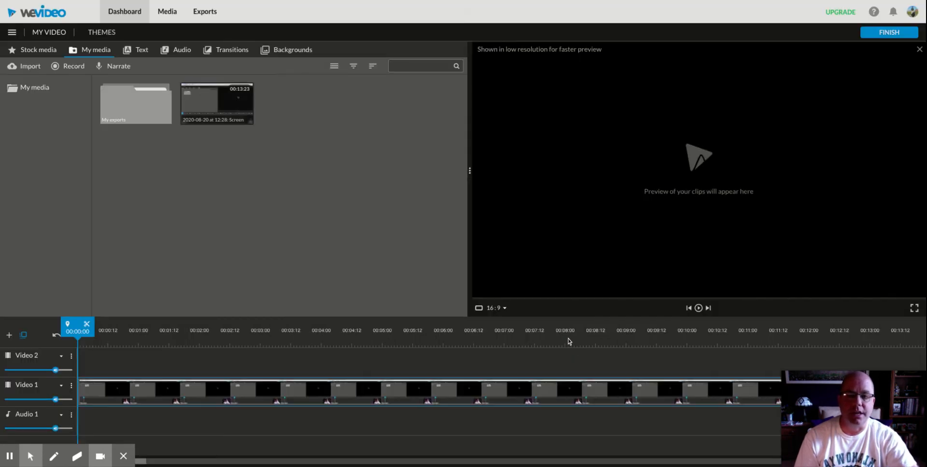
{"action": "left_click", "coordinate": [216, 103]}
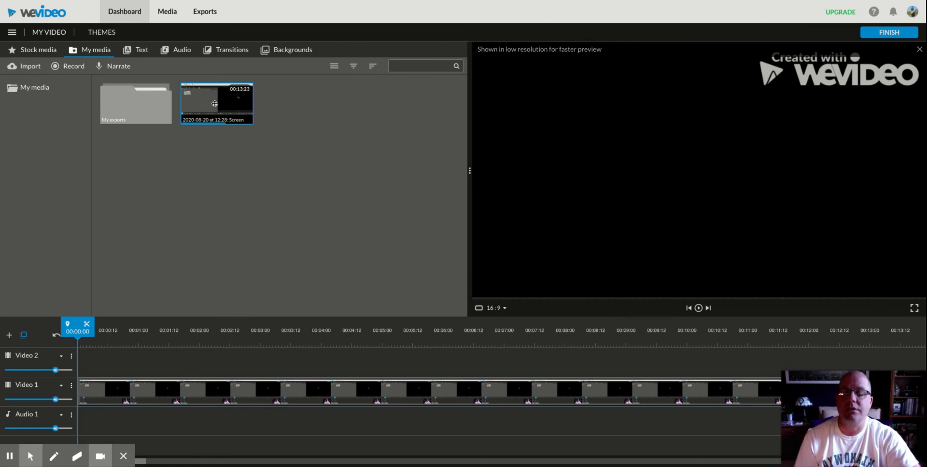